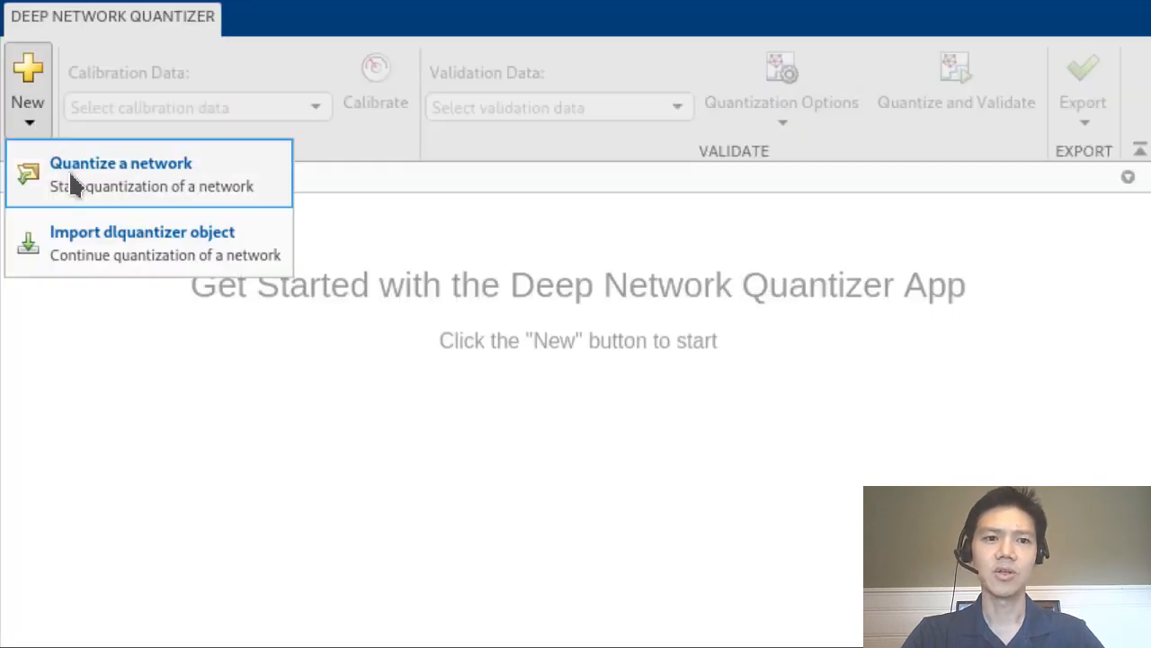
Step: Calibrate the network with calibrationData and inspect the conv1_relu_conv1 activation range histogram
left_click(123, 171)
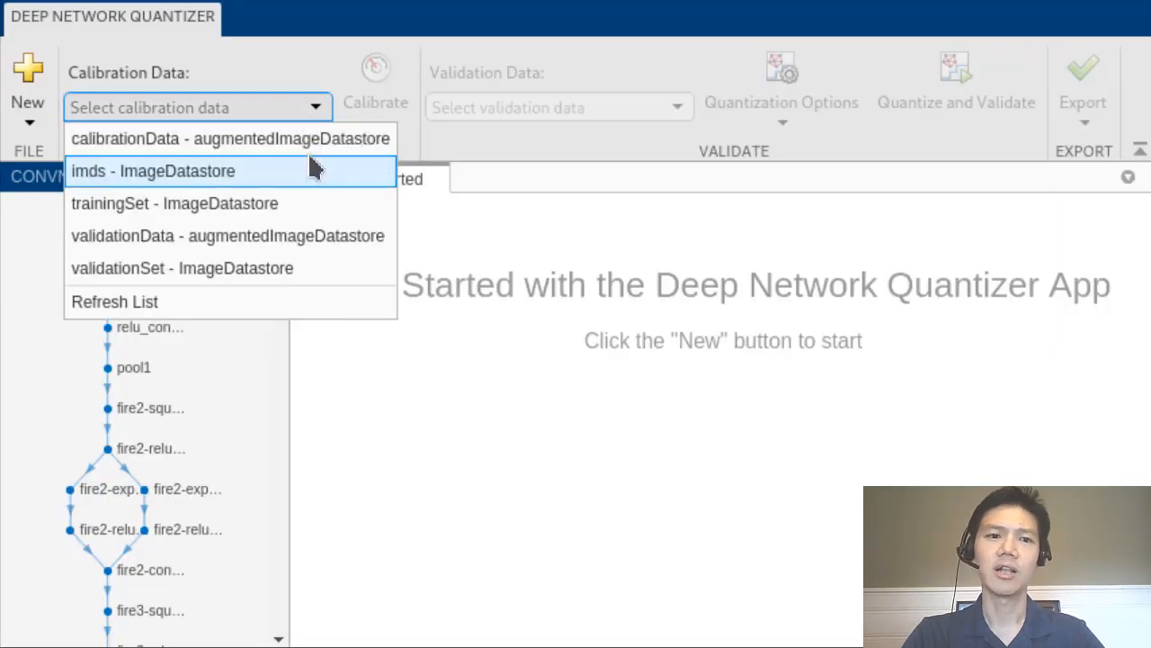
left_click(231, 136)
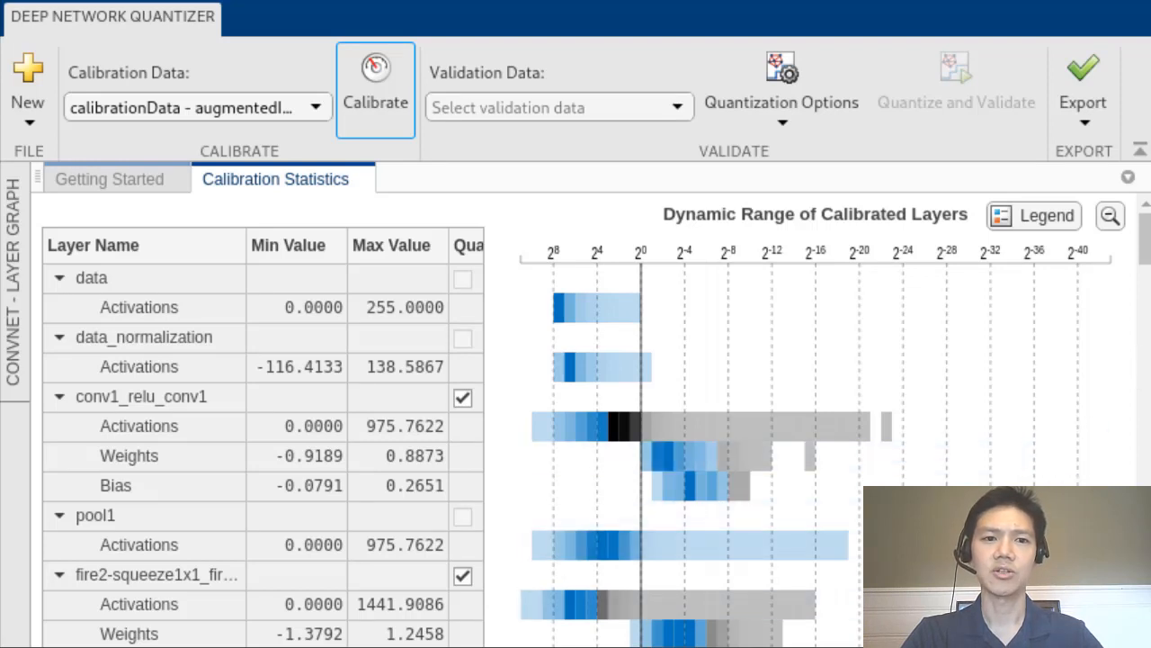
mouse_move(122, 463)
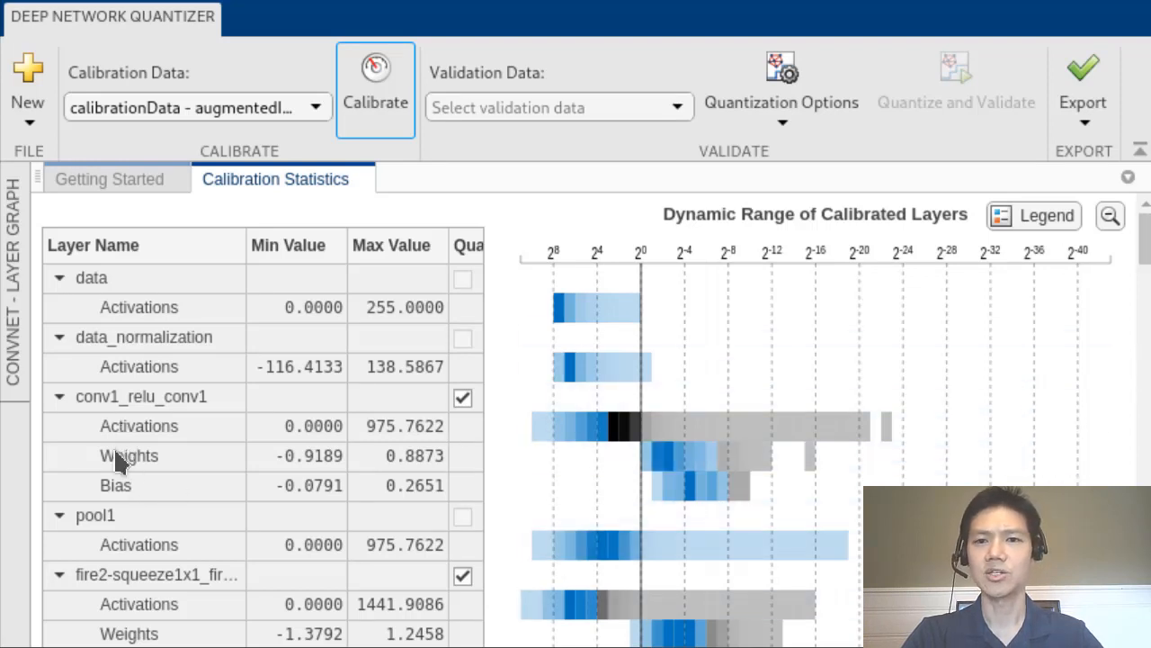
mouse_move(151, 439)
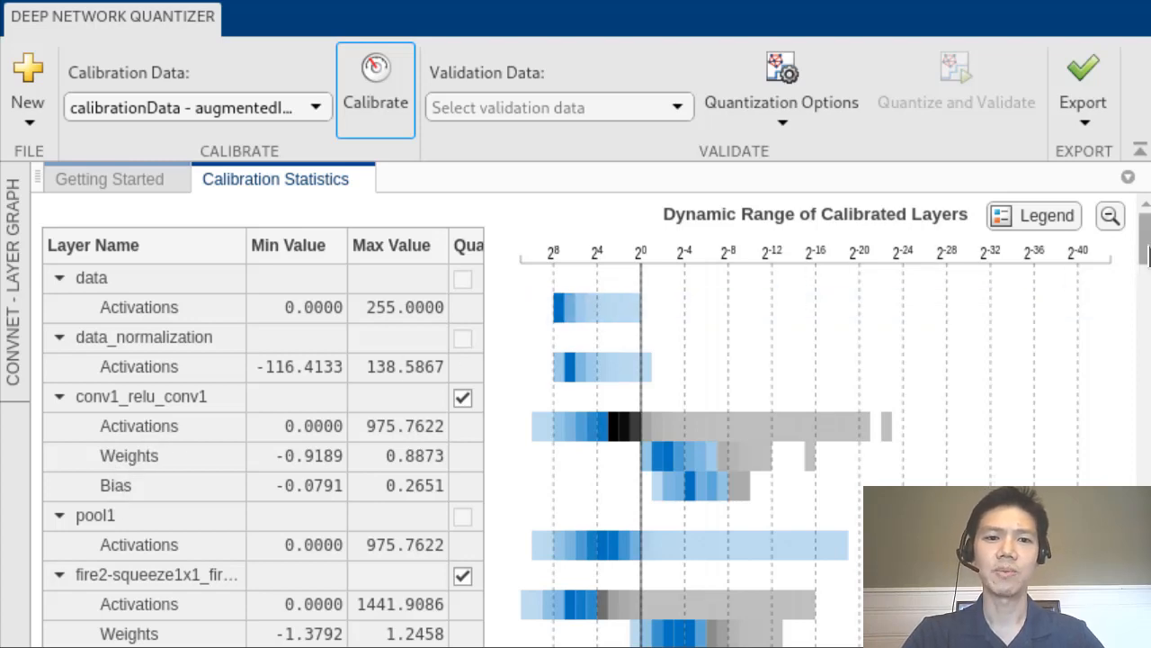
scroll("down", 3)
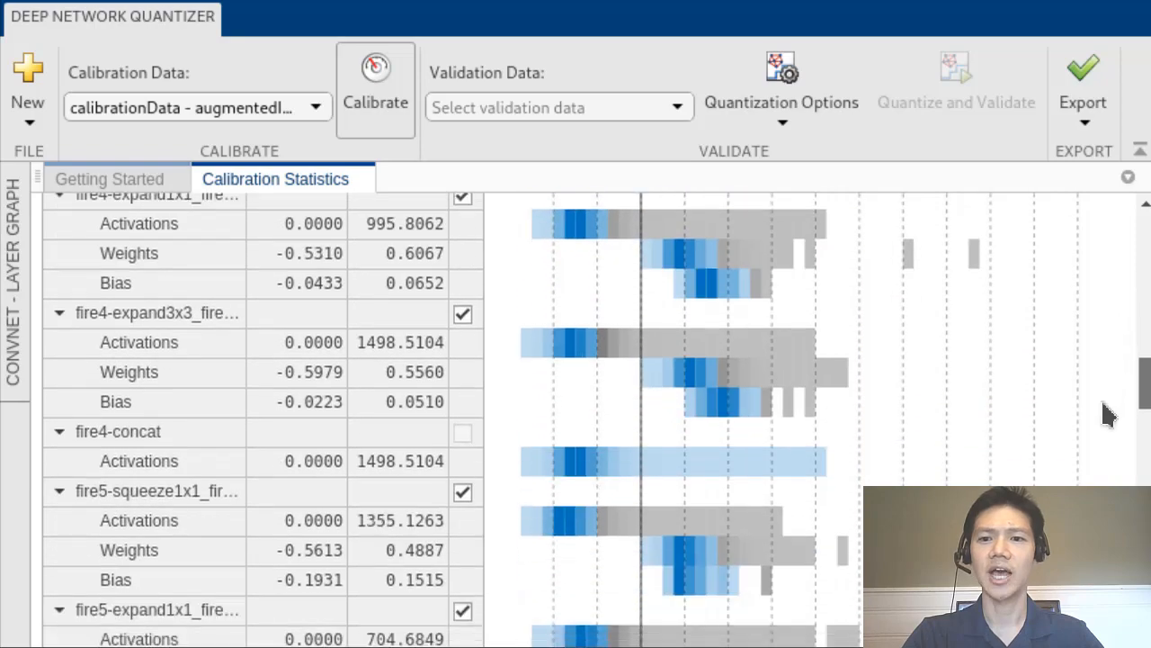
scroll("up", 3)
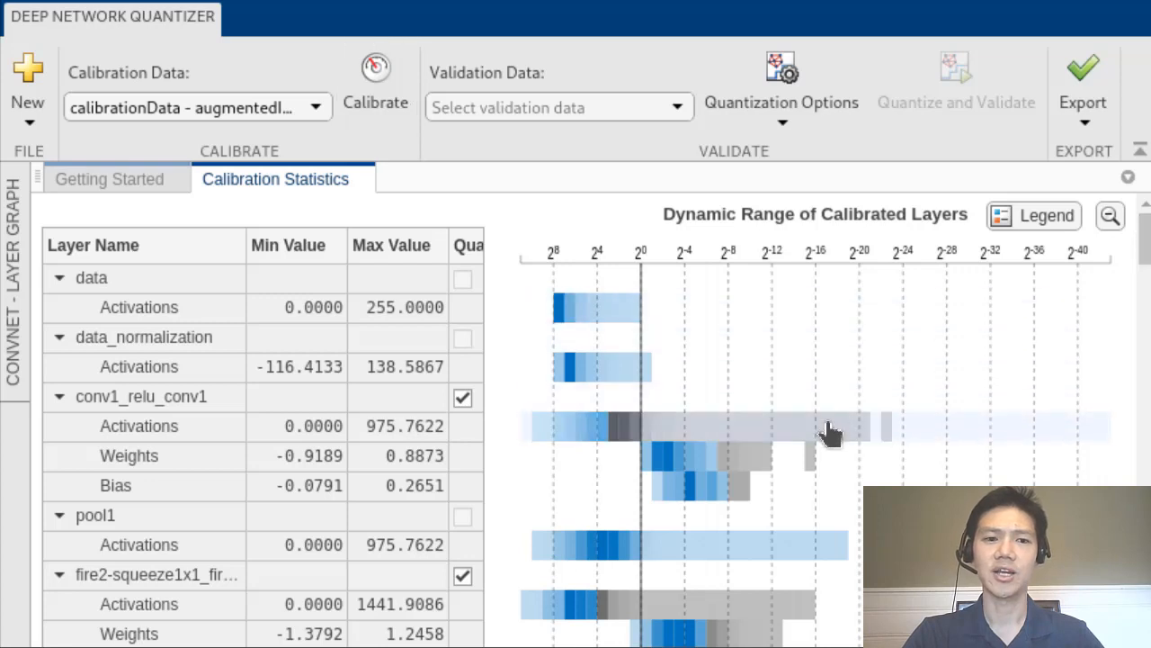
left_click(139, 425)
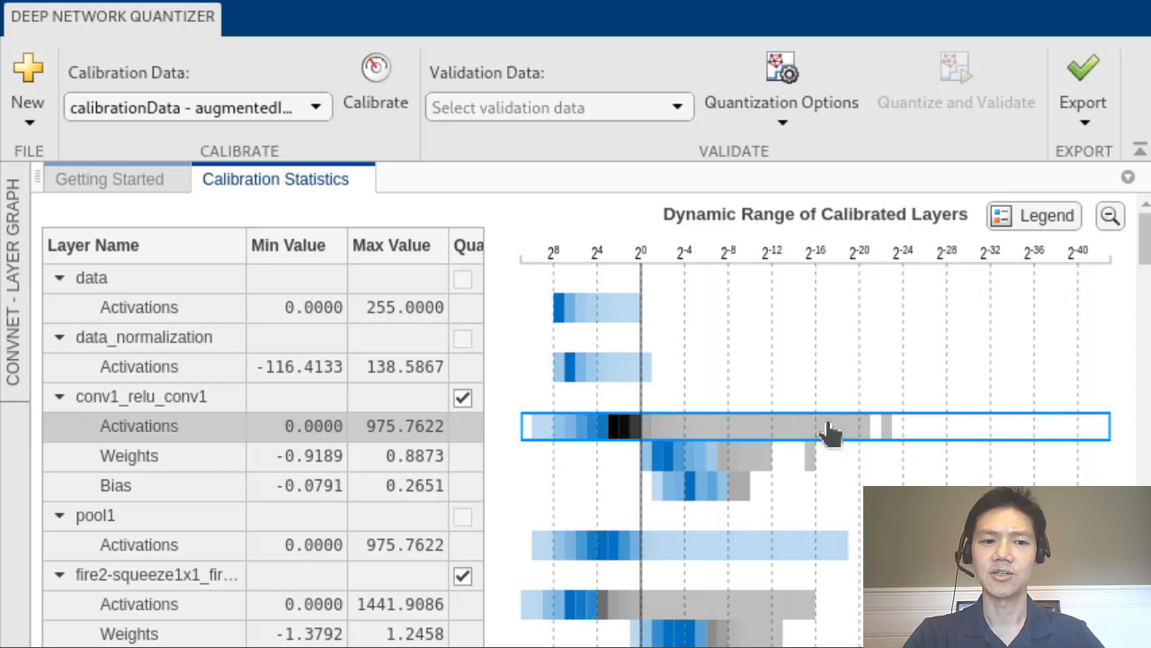
left_click(558, 108)
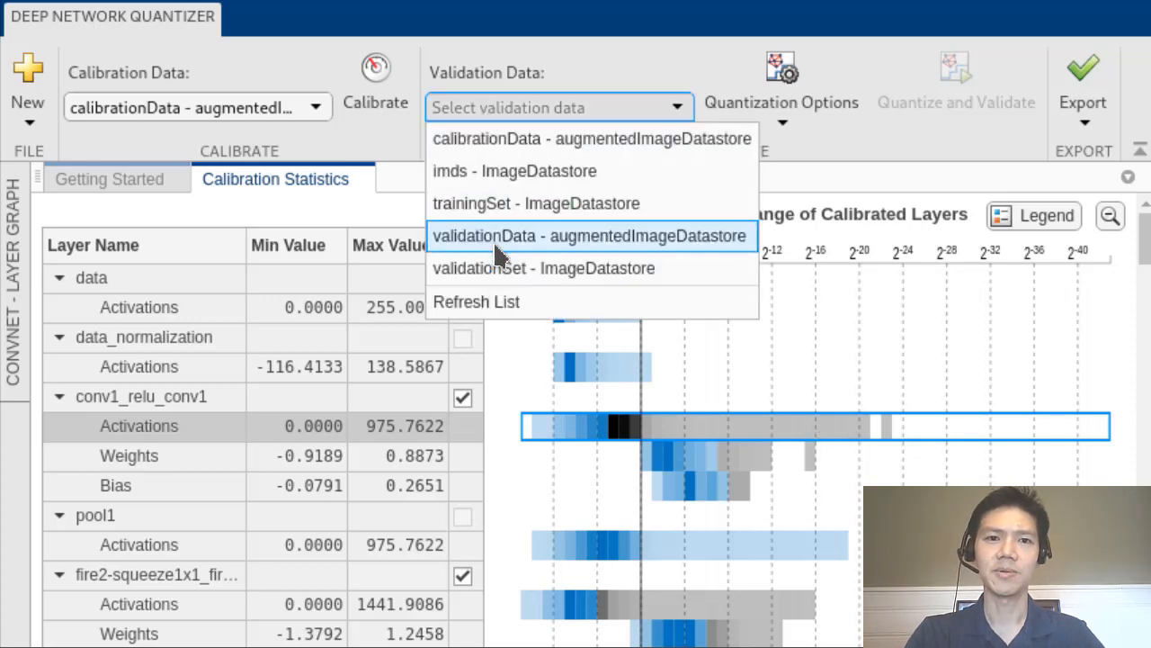
Step: Validate with validationData (top-1 0.9872, memory 4.95→1.26 MB) and export as 'quantizer'
left_click(590, 235)
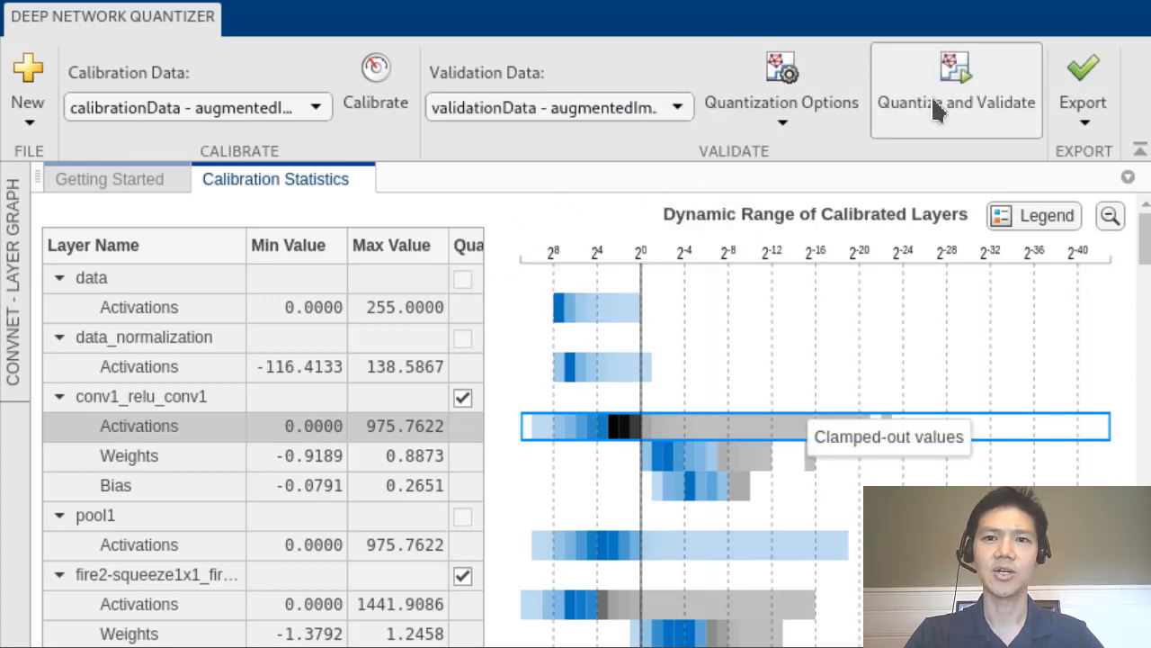
left_click(957, 90)
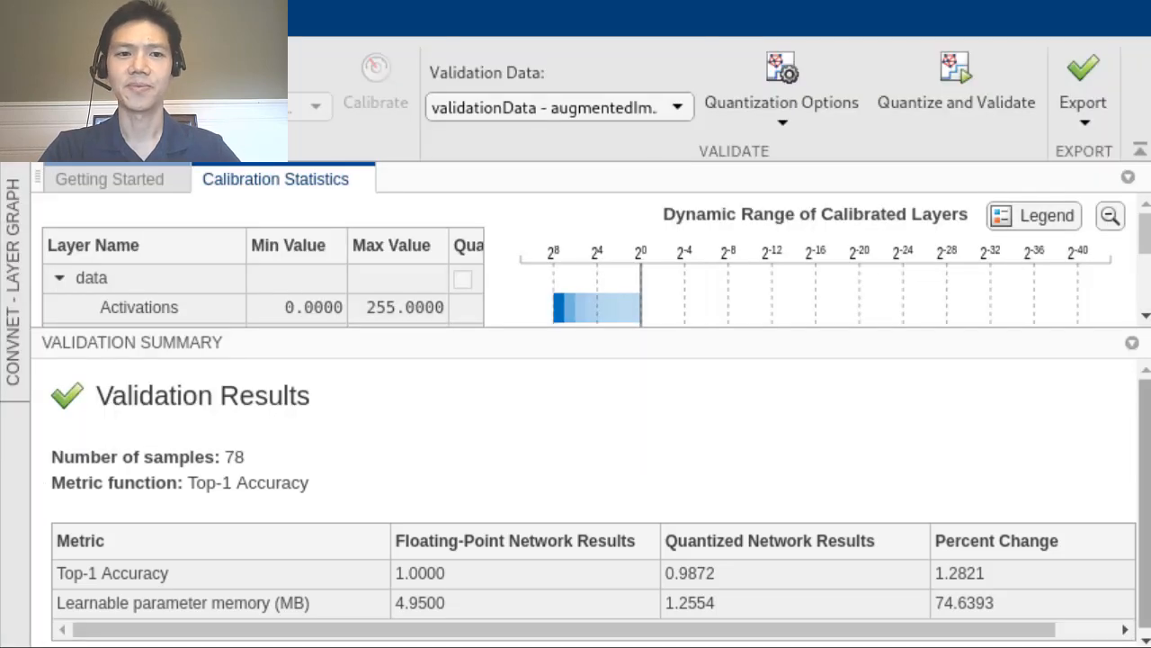
left_click(1083, 86)
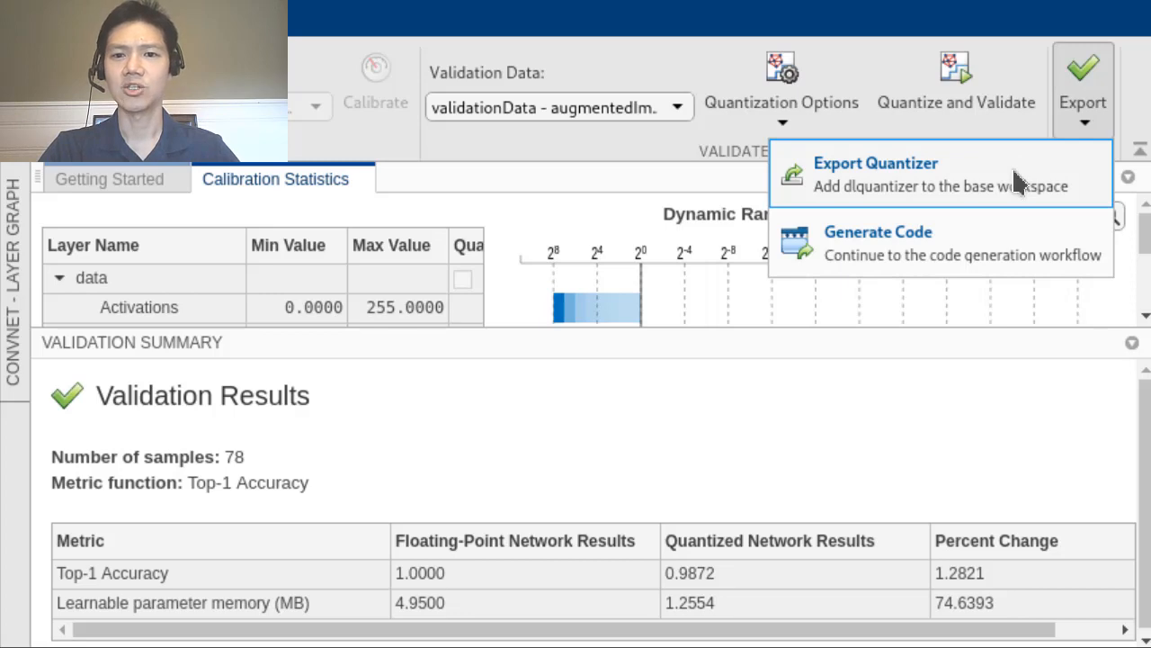
left_click(875, 161)
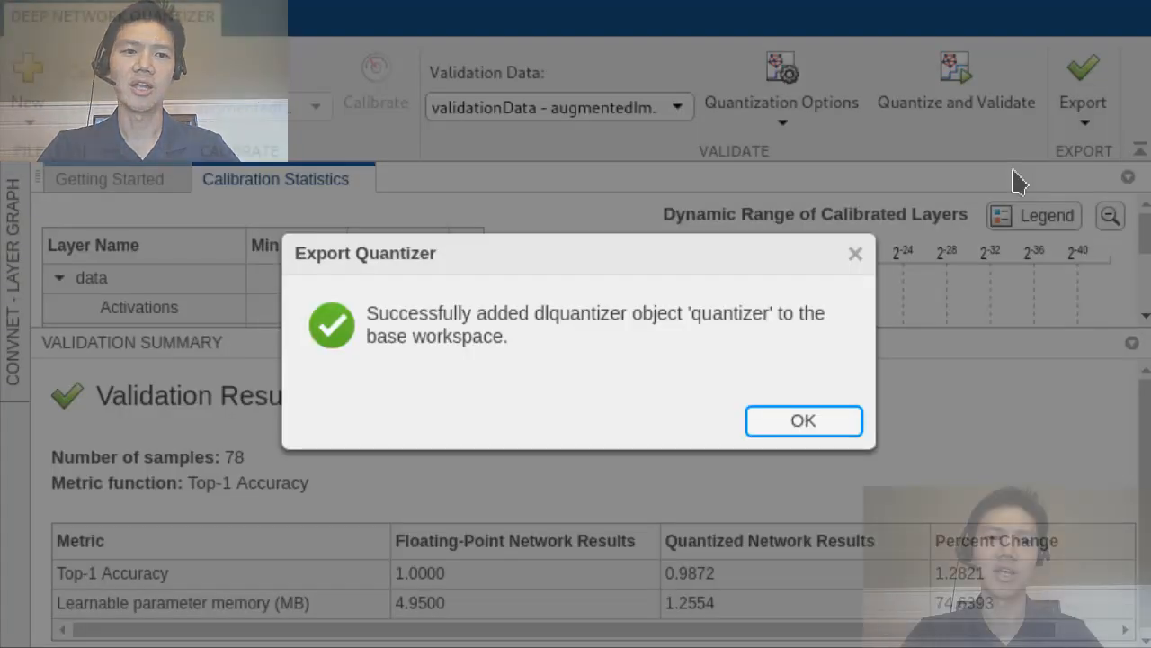
left_click(802, 420)
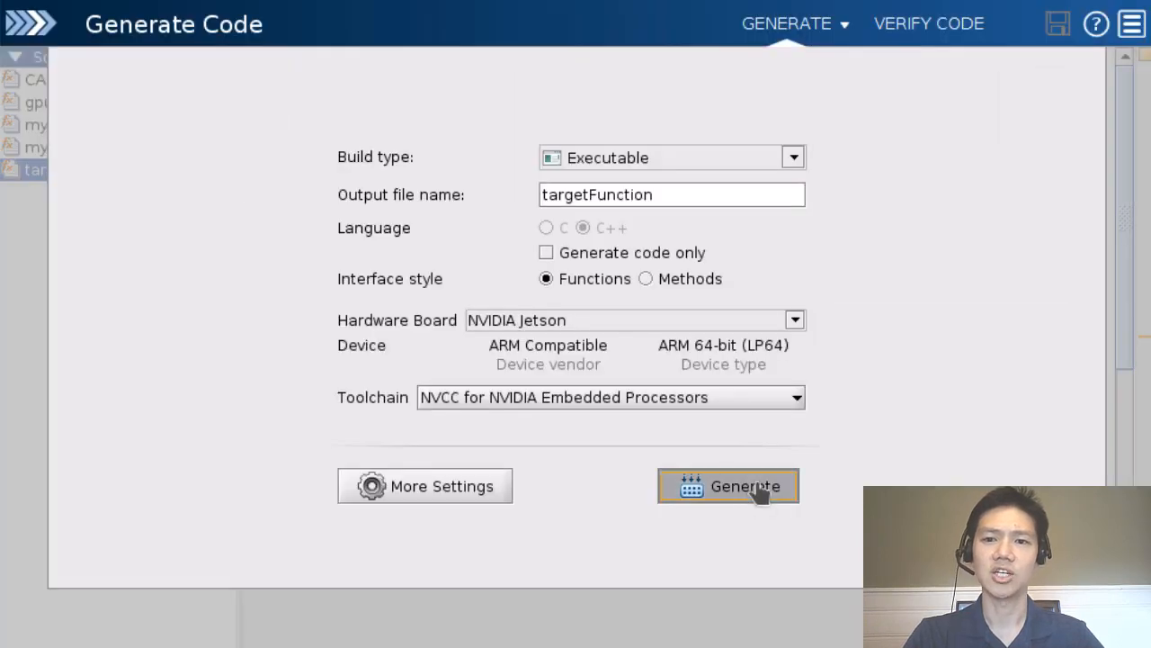
Step: Generate targetFunction.elf for Jetson, run it on defective.png and display output.png
left_click(728, 485)
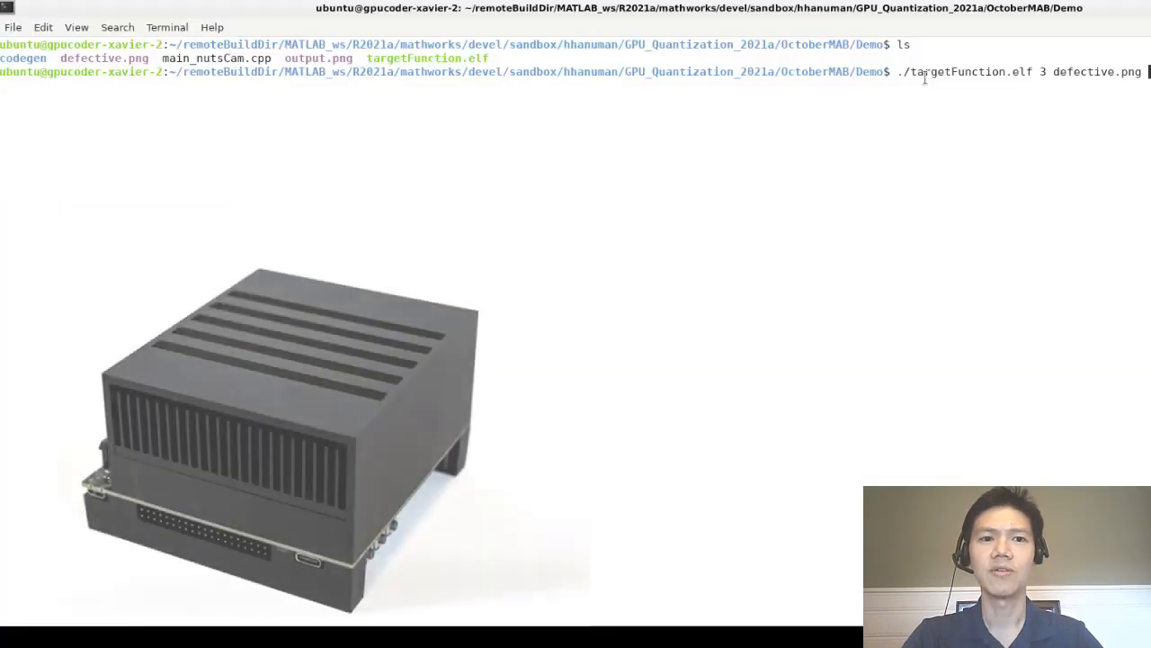
type("display output.png")
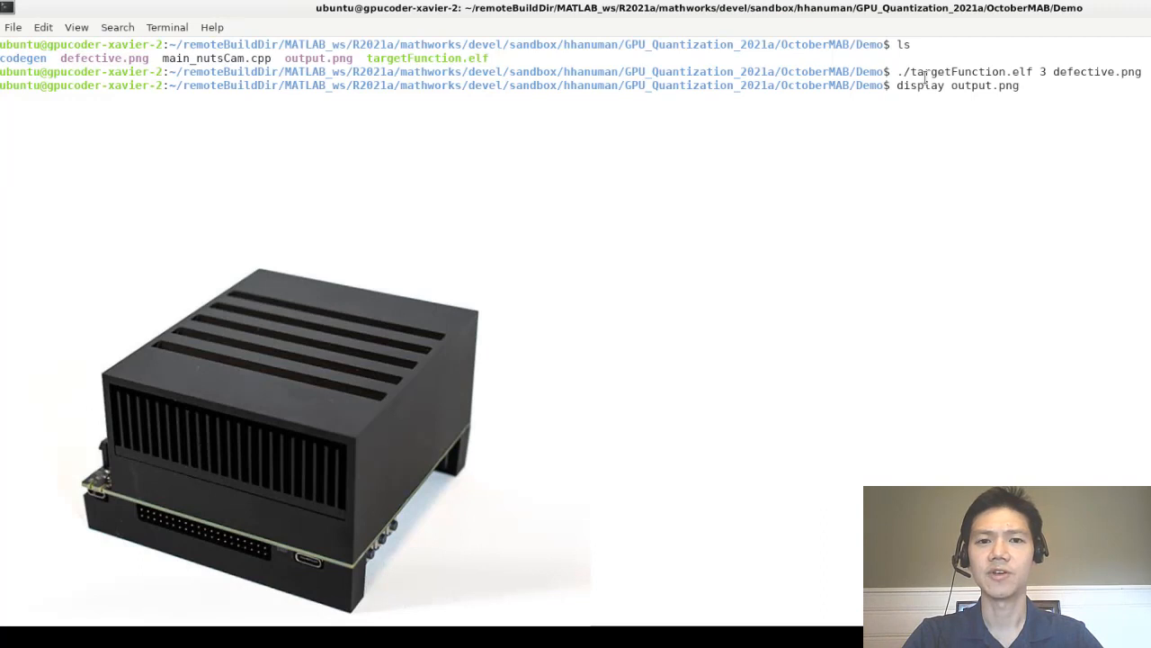
key("Return")
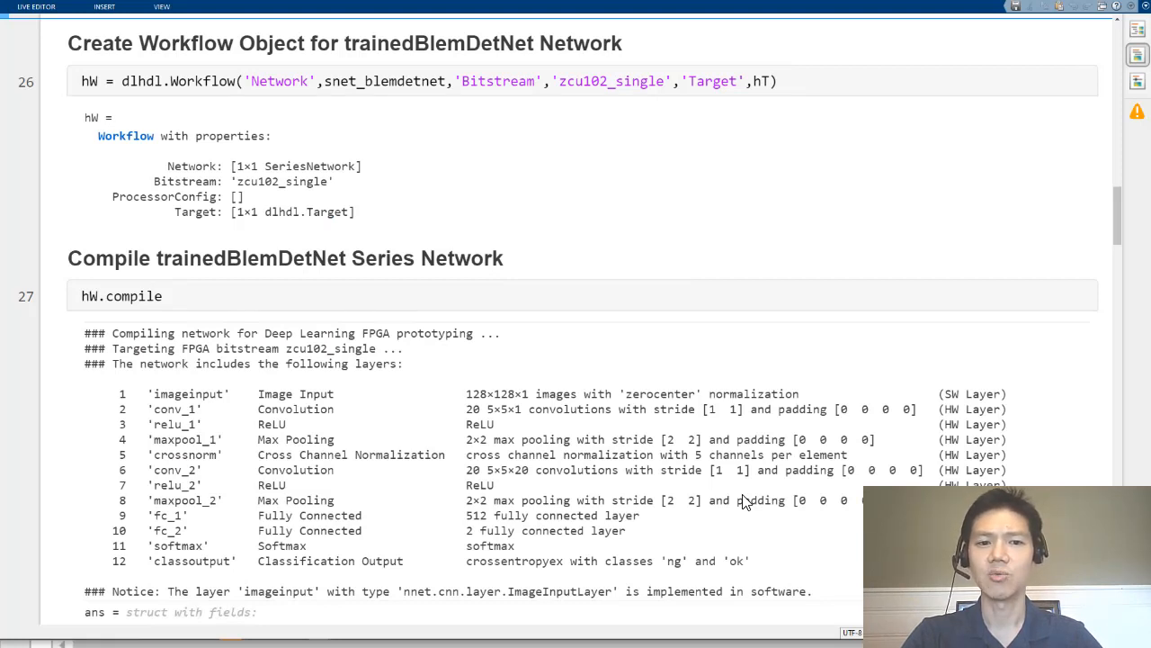
Step: Compile BlemDetNet for the zcu102_single bitstream, reviewing the 84.0 MB memory buffer allocation
scroll("down", 3)
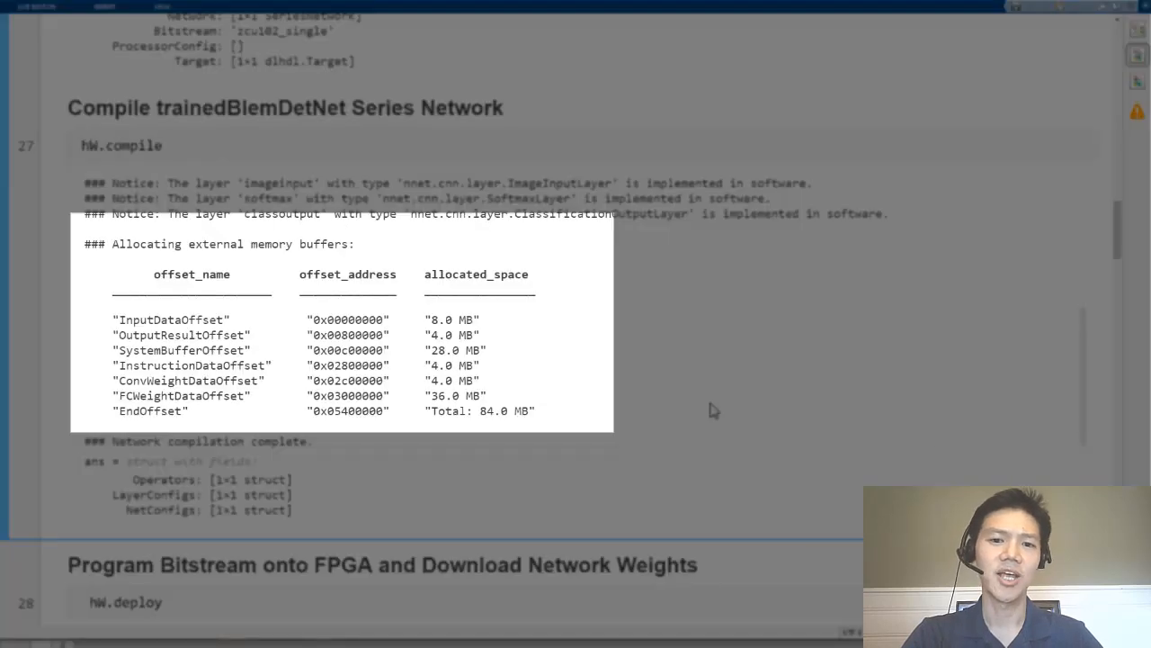
left_click(162, 144)
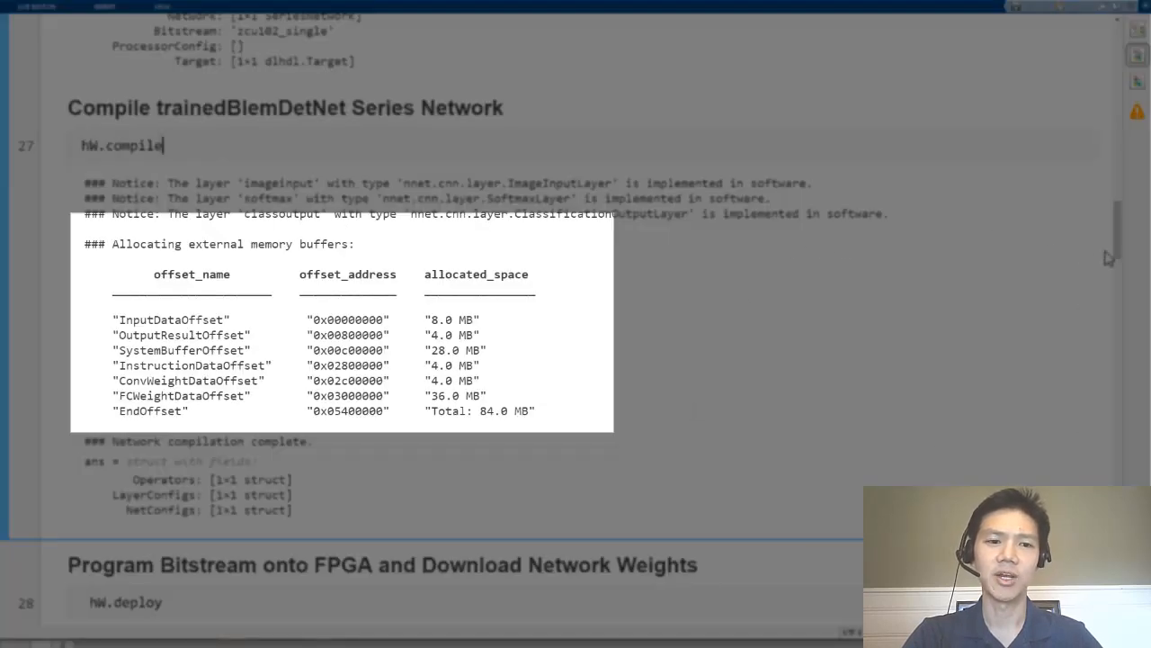
scroll("down", 3)
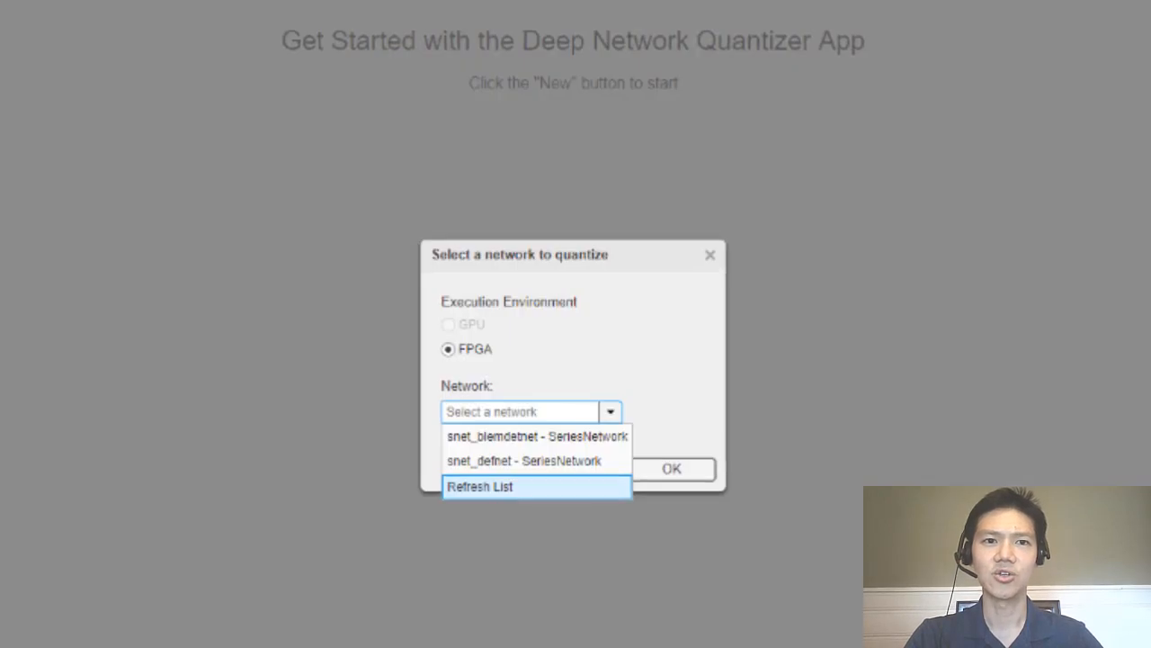
Step: Quantize snet_blemdetnet for FPGA with unchanged accuracy and compile for zcu102_int8 using 68.0 MB
left_click(536, 436)
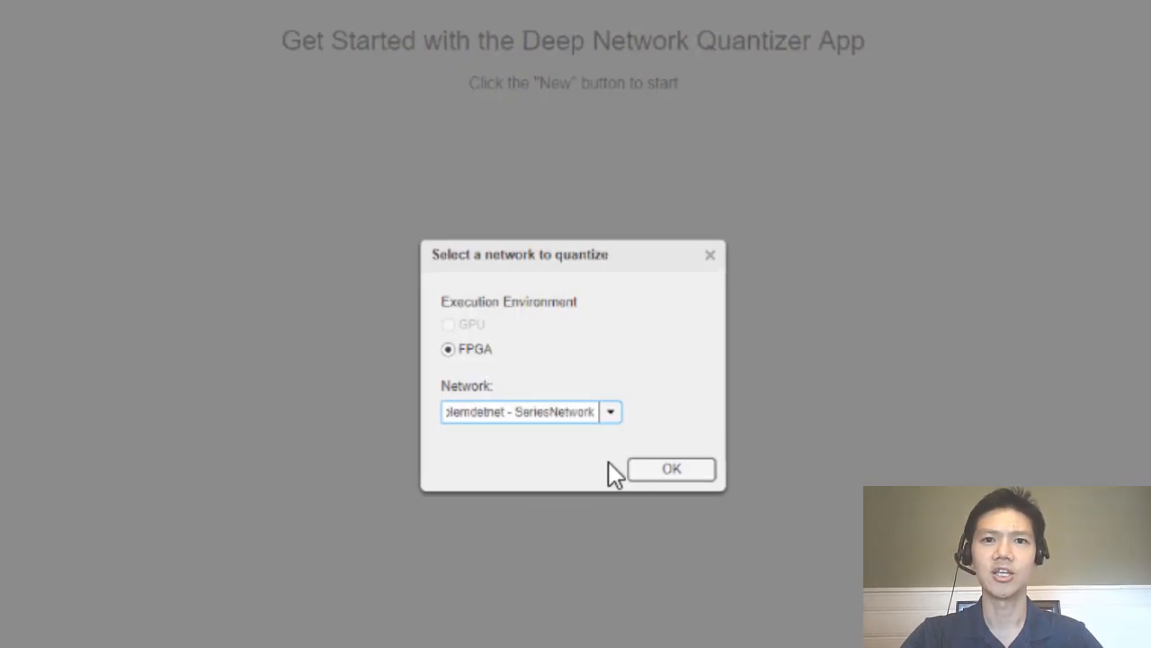
left_click(669, 468)
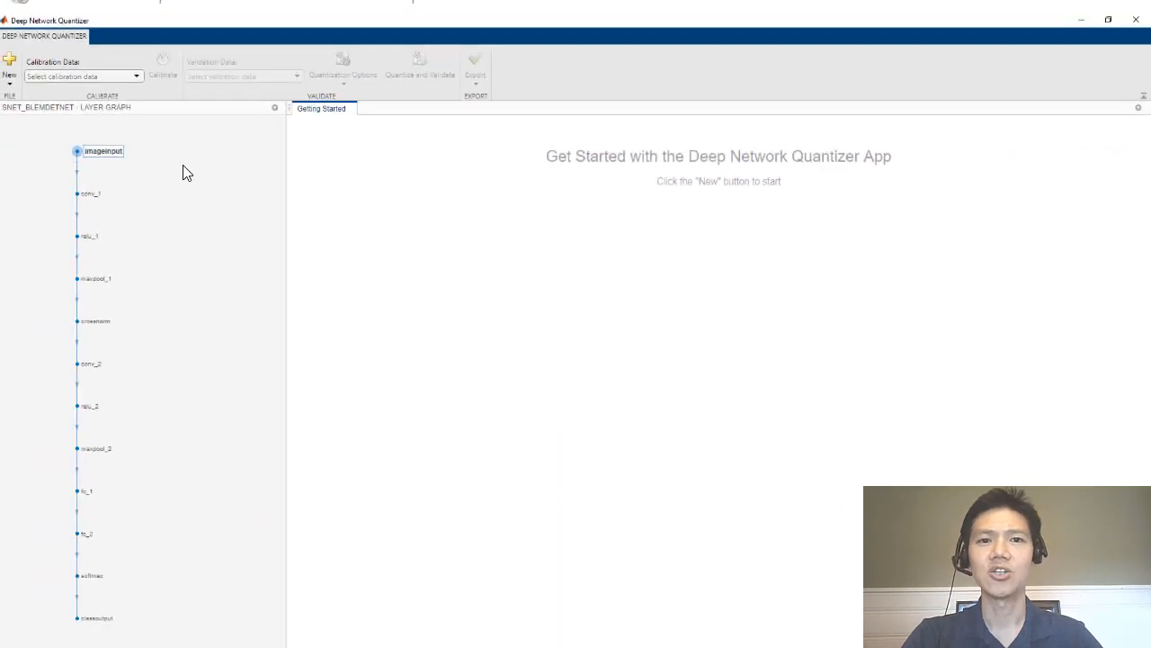
left_click(419, 68)
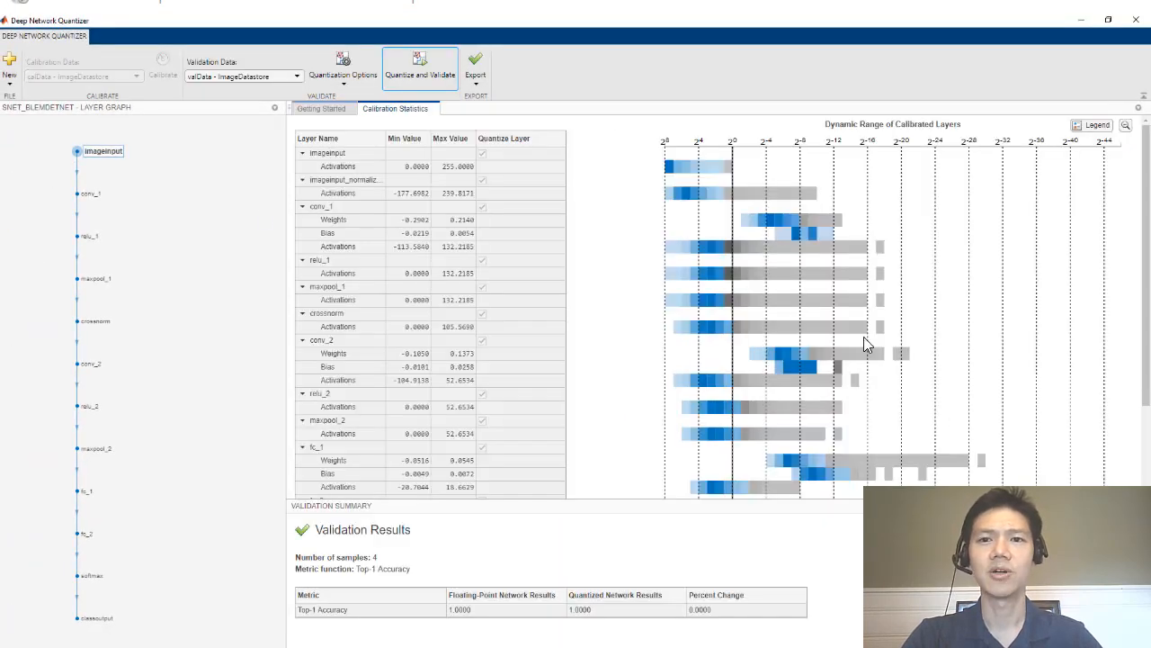
left_click(475, 71)
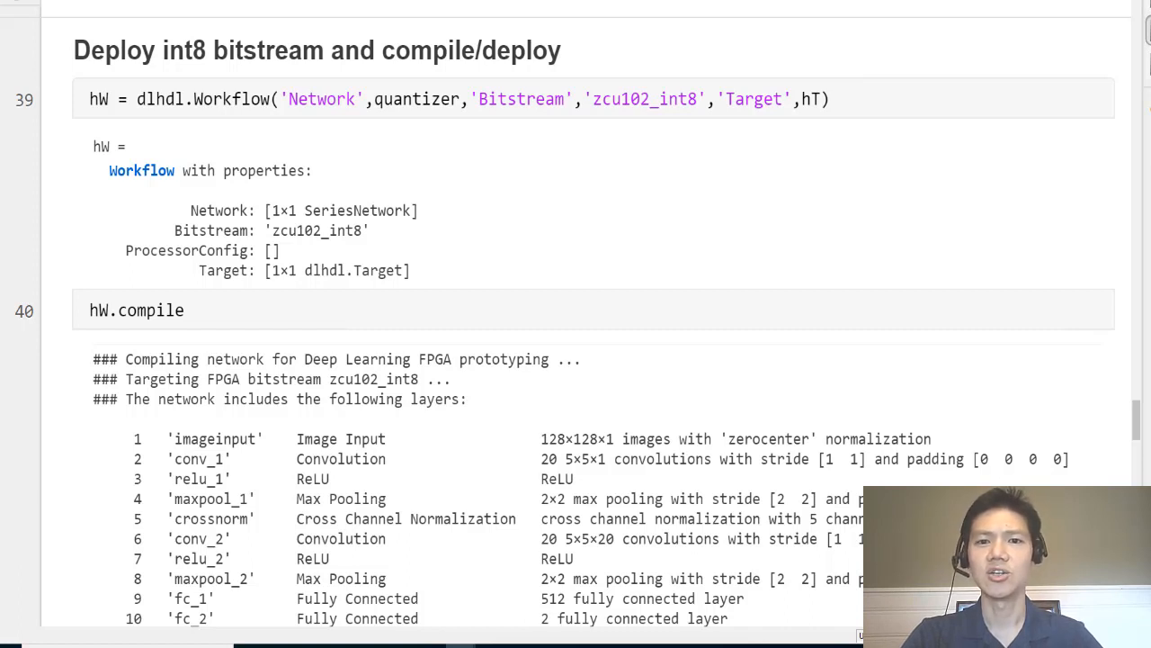
scroll("down", 3)
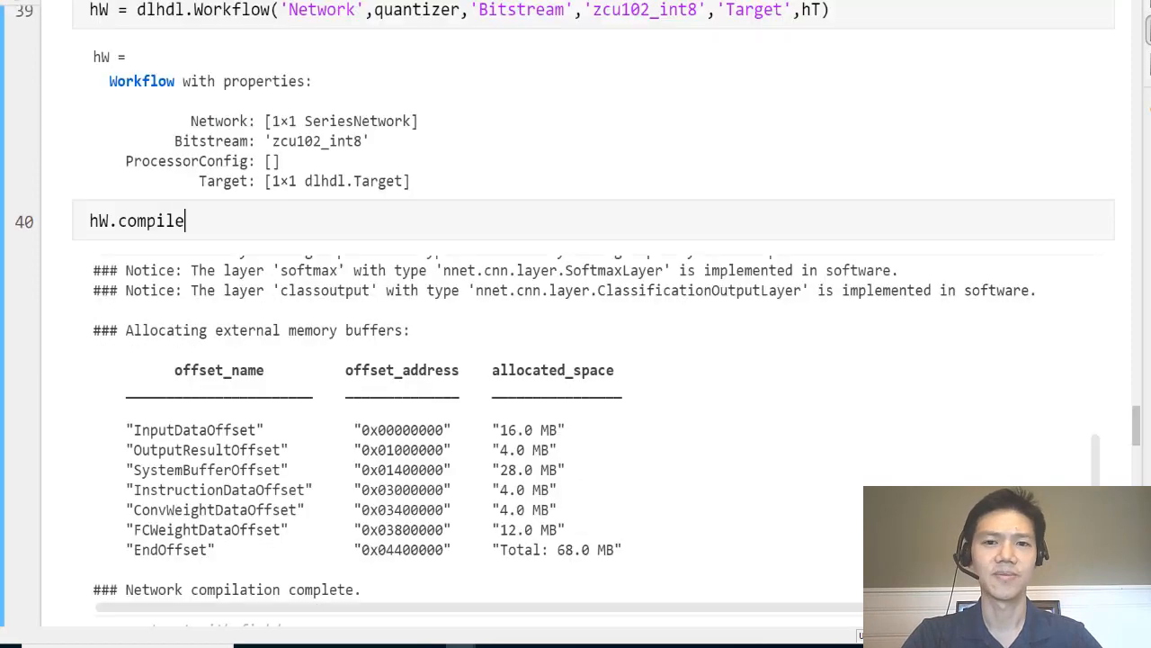